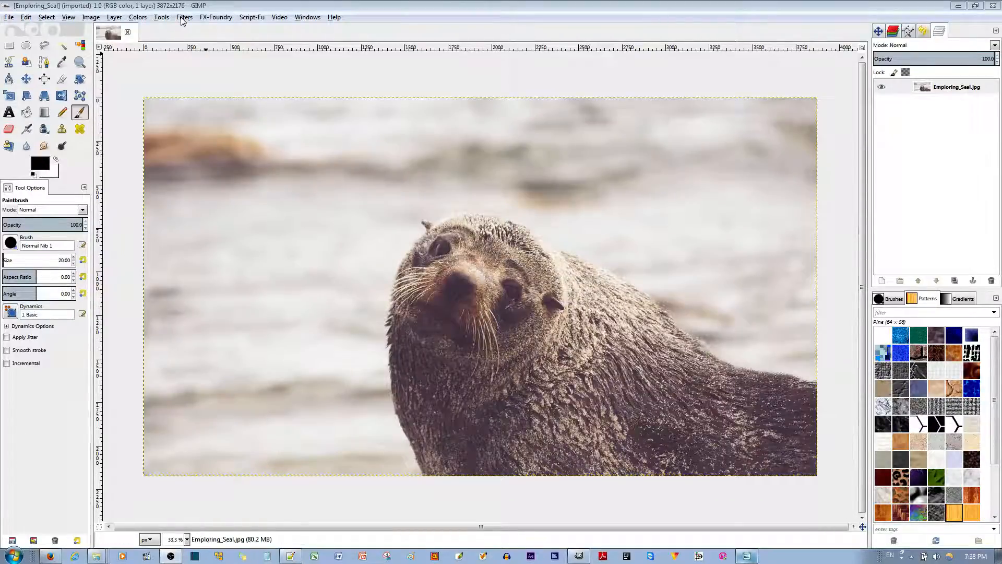
Step: Open the Filters menu and browse the Distorts filter submenu
click(184, 17)
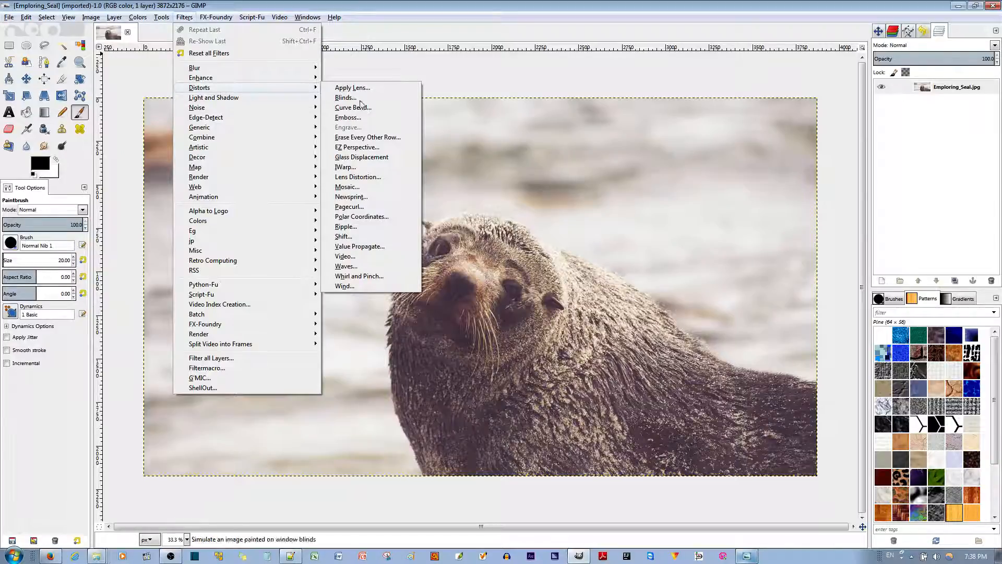
Step: In IWarp, choose Swirl CCW with deform radius 112 and amount 1.00
click(344, 167)
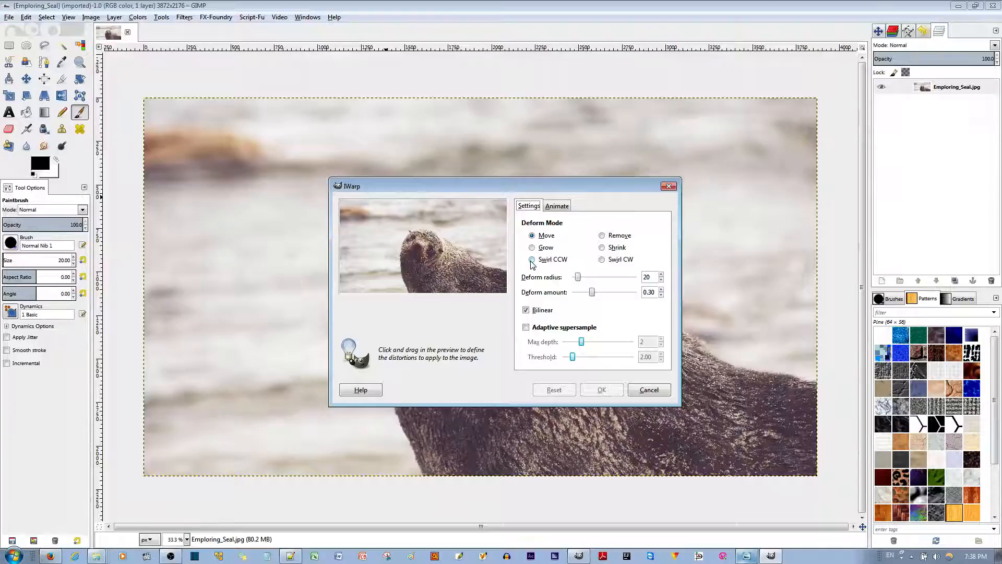
click(532, 259)
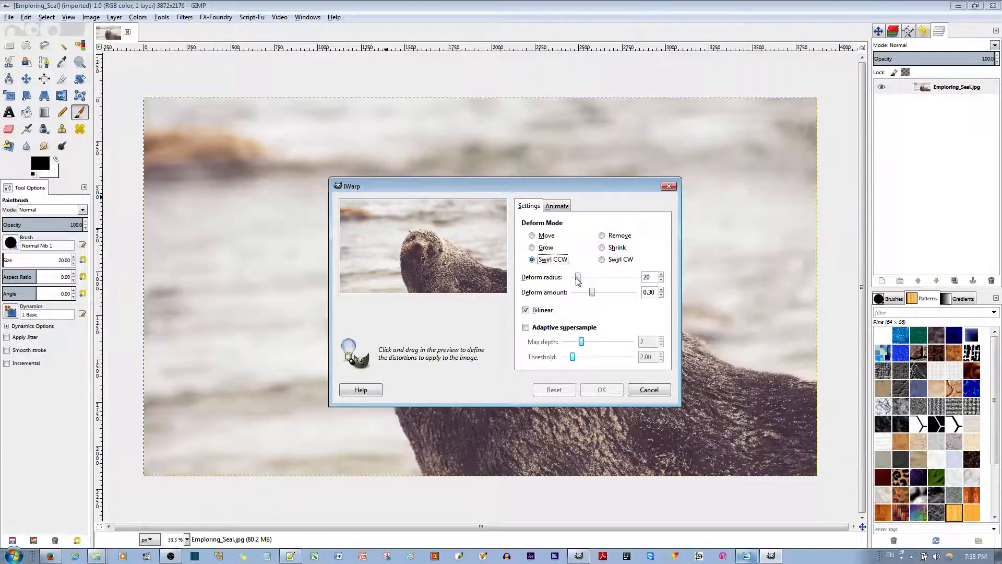
drag(577, 277, 606, 276)
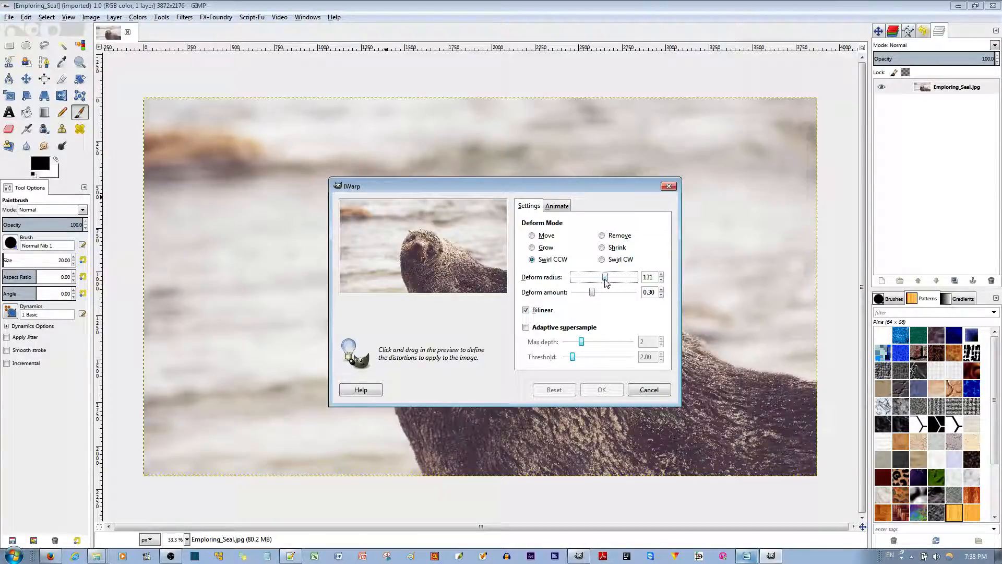
drag(606, 276, 600, 276)
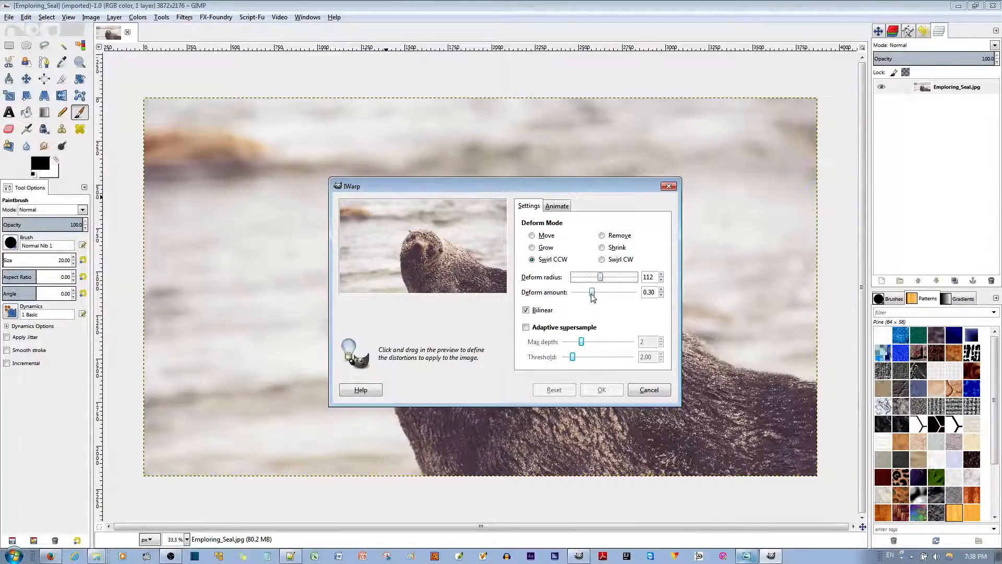
drag(590, 292, 633, 293)
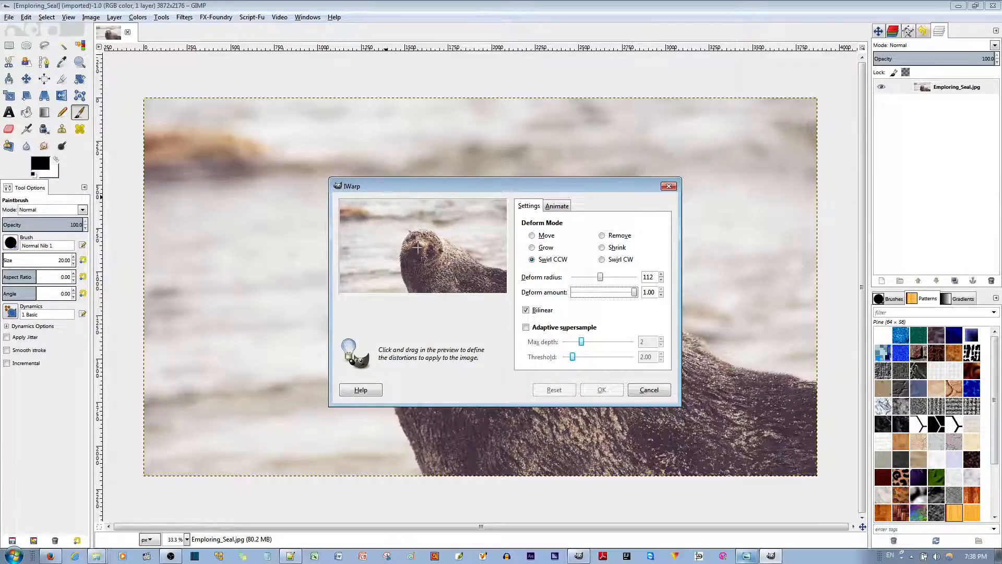
Step: Drag around the seal's head in the preview to twist it into a spiral
drag(418, 249, 410, 243)
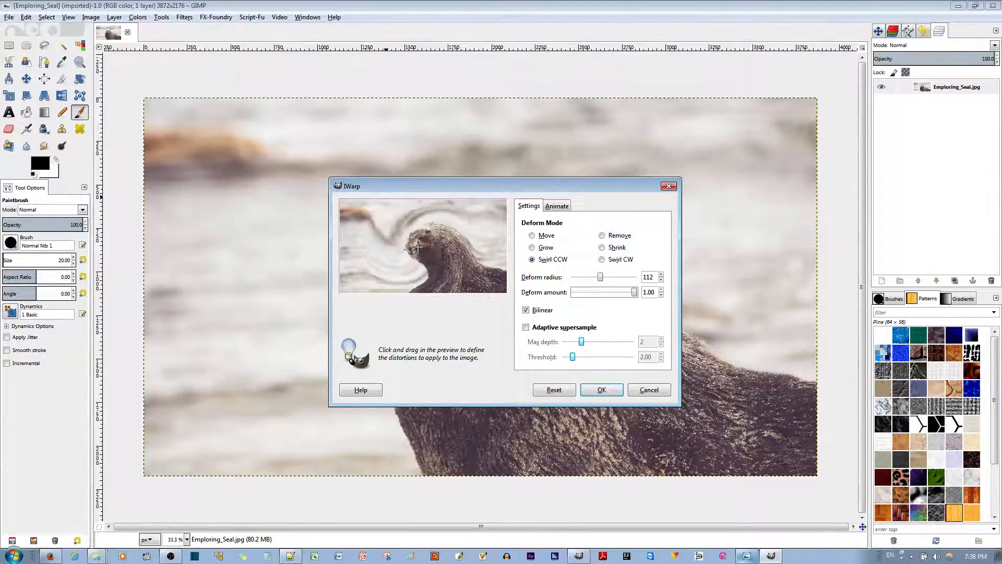
drag(435, 230, 416, 243)
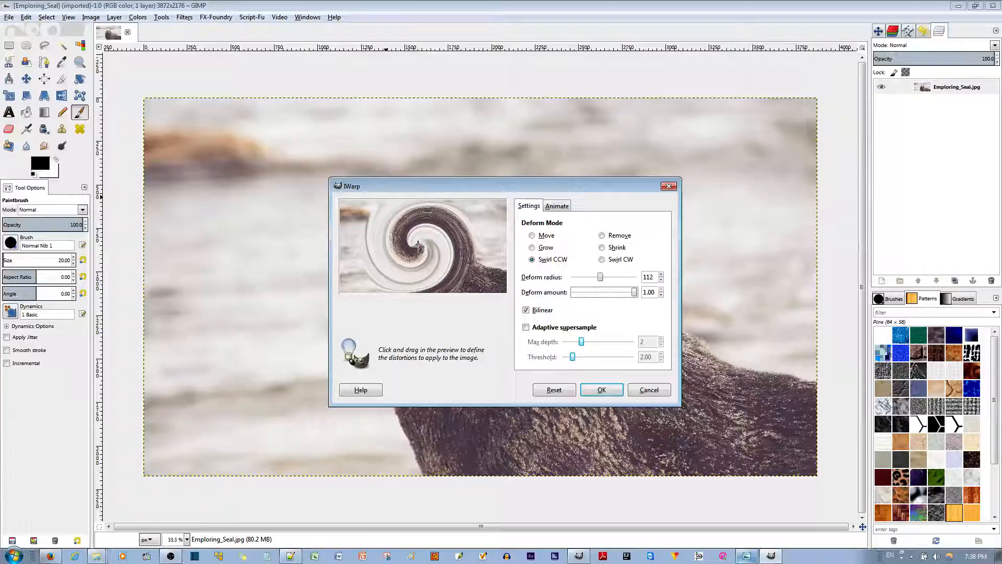
drag(416, 246, 390, 230)
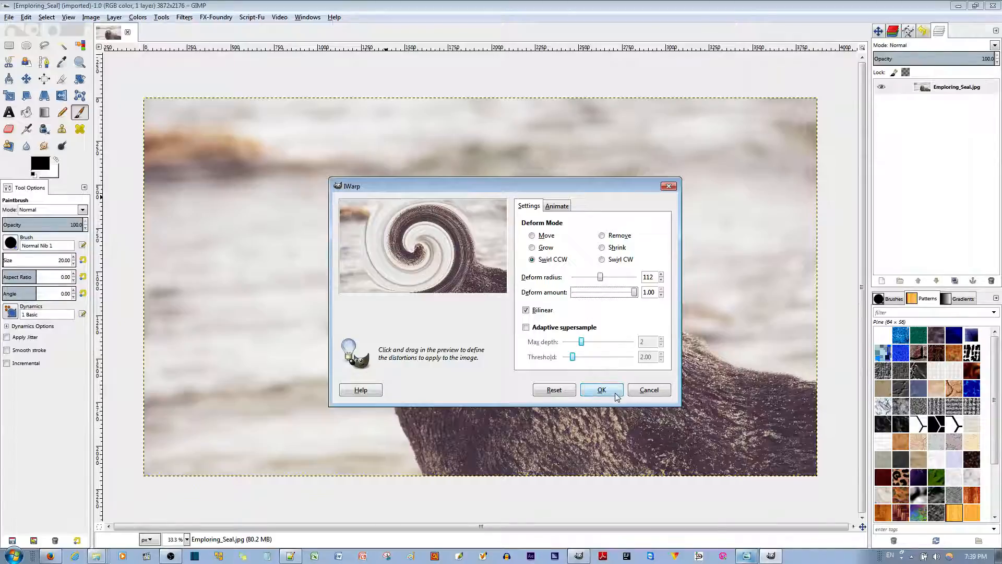
Step: Apply the IWarp swirl to the photo and switch to the Text tool
click(601, 390)
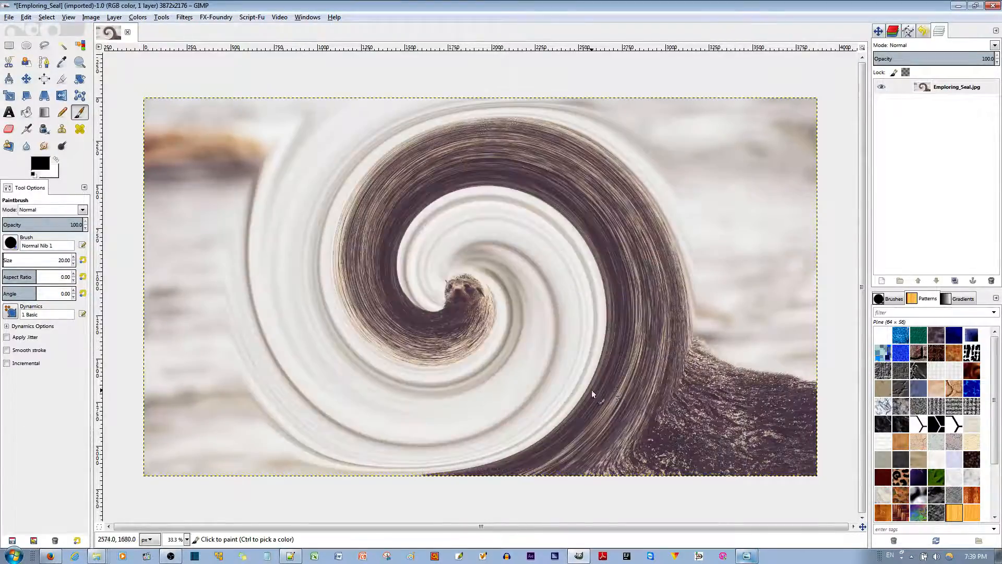
click(9, 113)
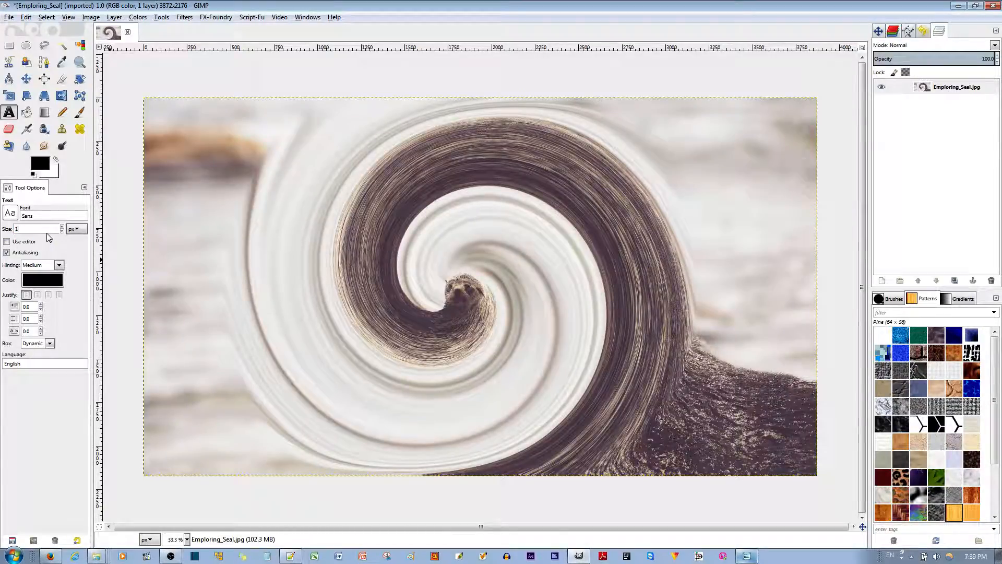
Step: Type 'TheRevisionist.Org' at 180 px near the bottom right, in MoolBoran font
text(180)
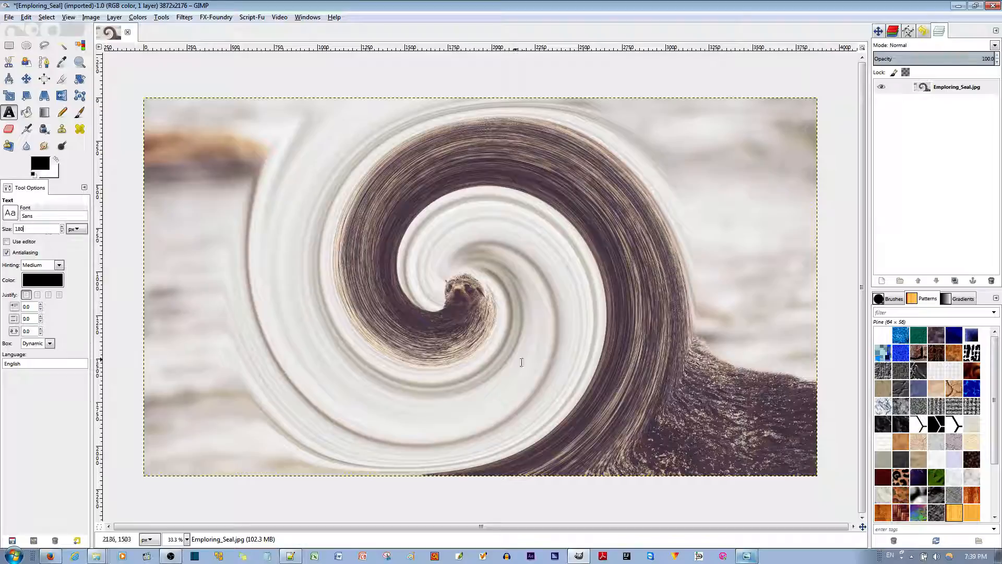
click(594, 435)
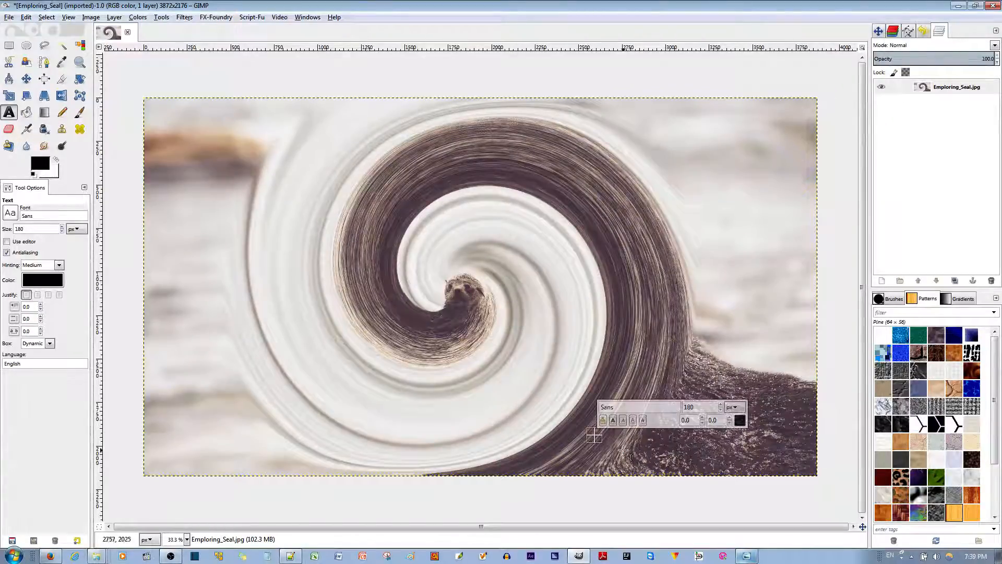
text(The)
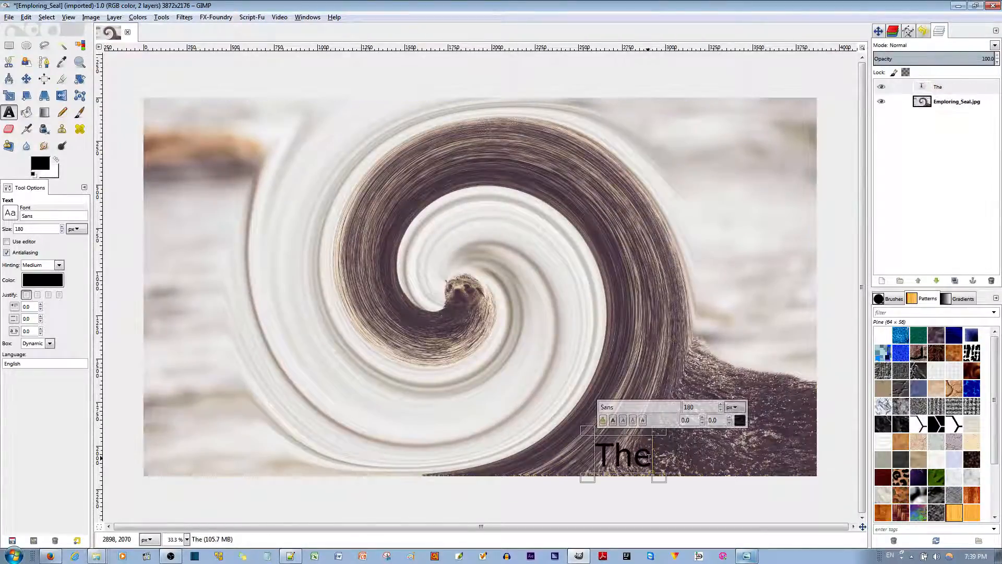
text(RE)
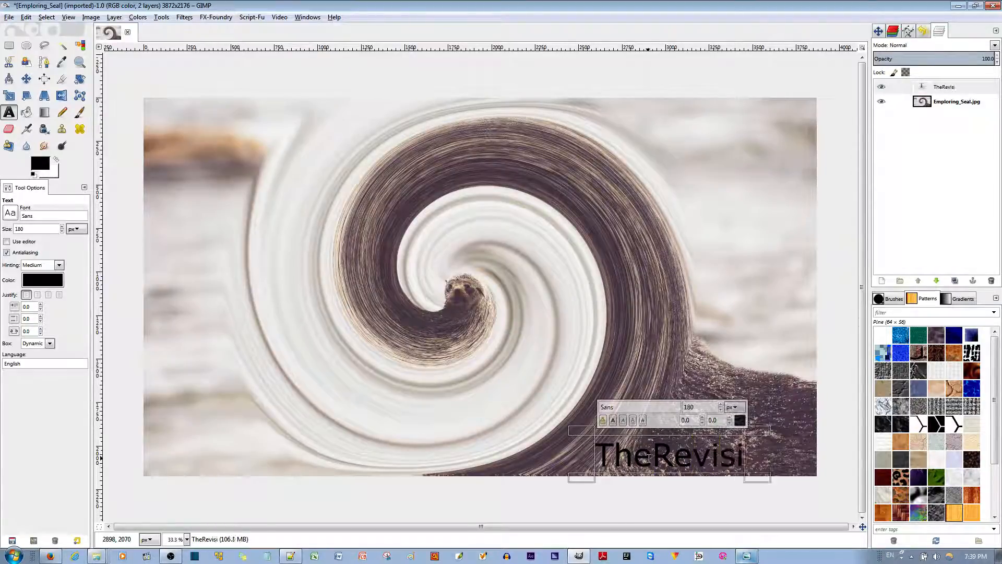
text(onist.Org)
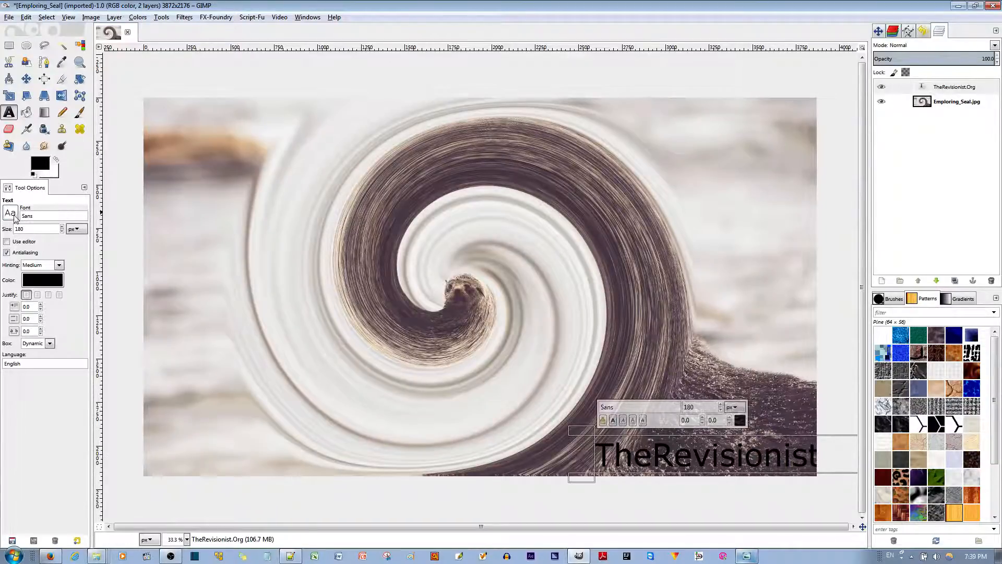
click(10, 213)
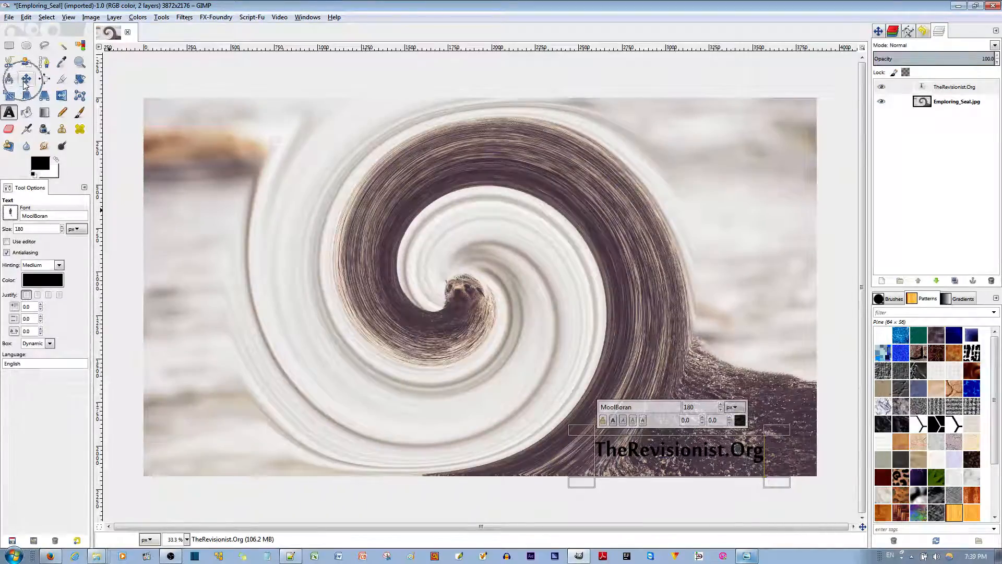
Step: Drag the signature text layer with the Move tool into the image's bottom-right corner
click(26, 79)
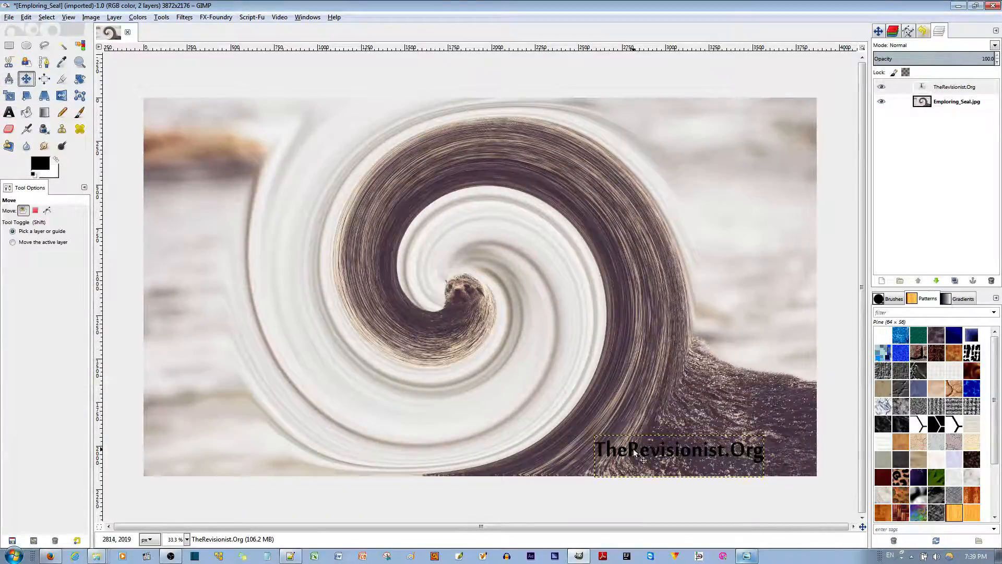
drag(642, 451, 687, 459)
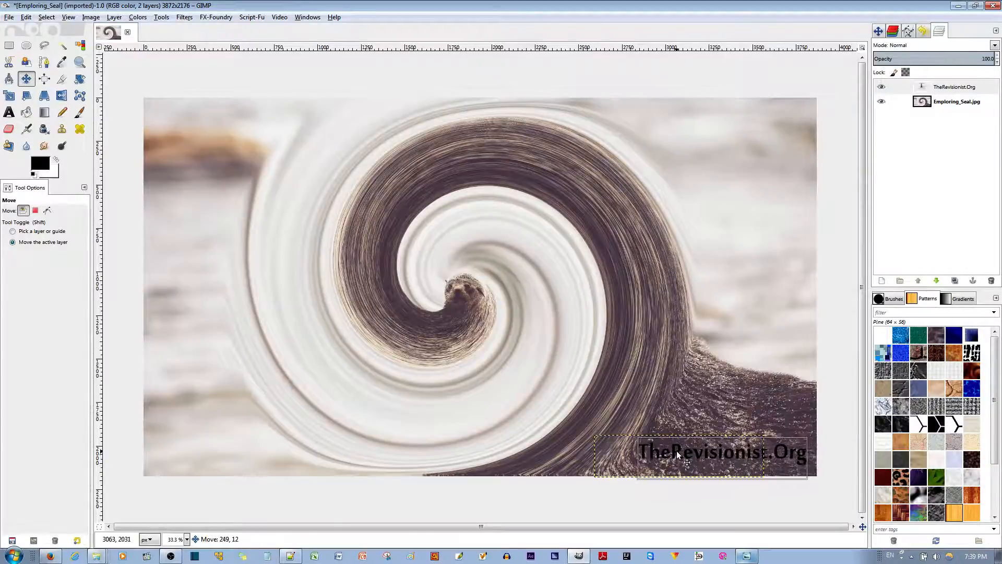
drag(722, 456, 208, 102)
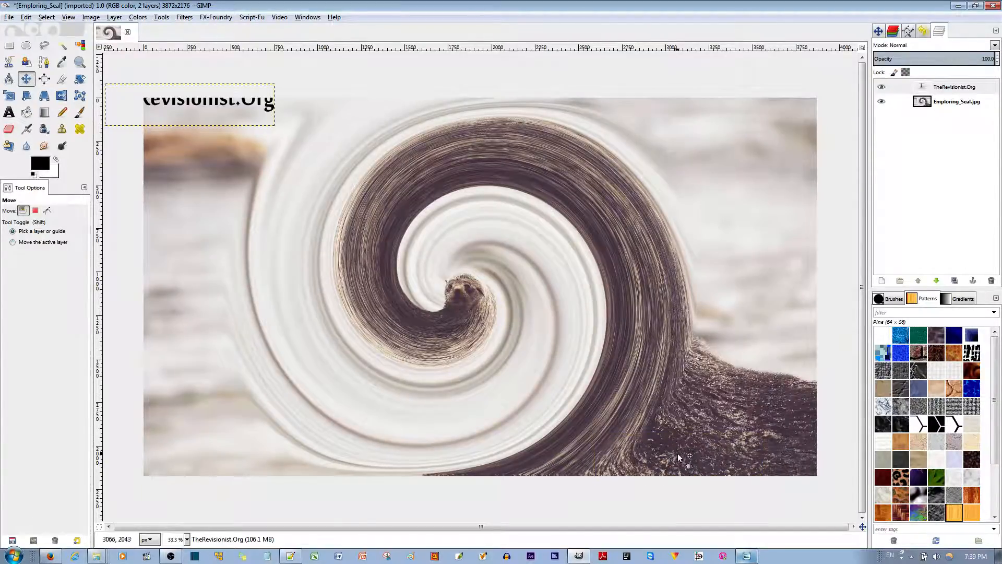
drag(191, 102, 720, 453)
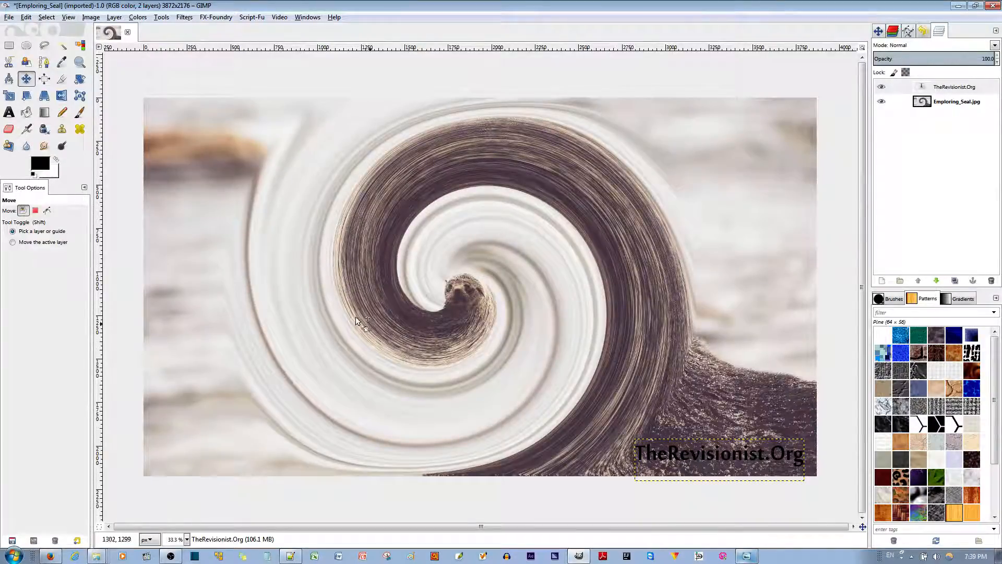
Step: Set the signature text colour to orange ff6600
click(10, 111)
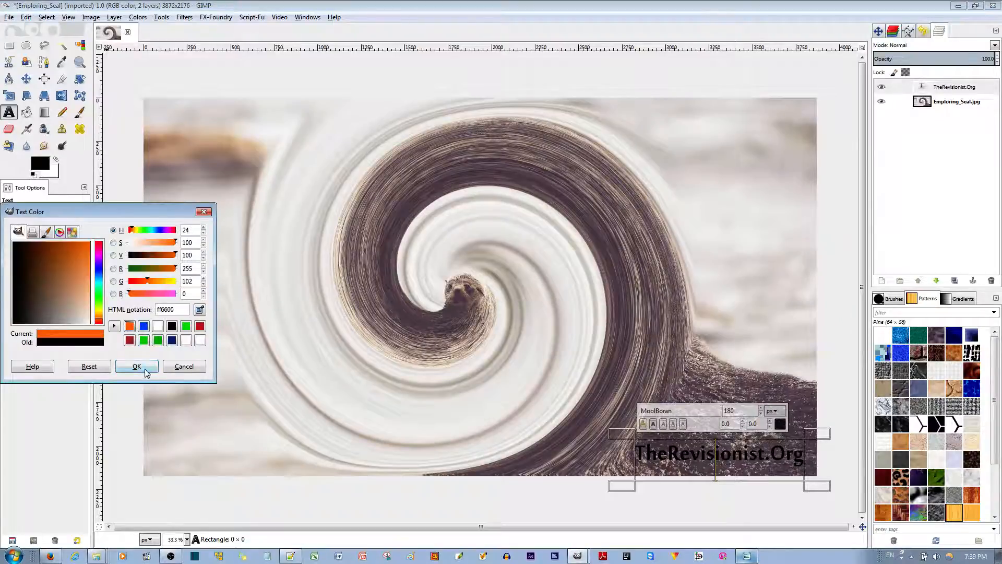
click(136, 365)
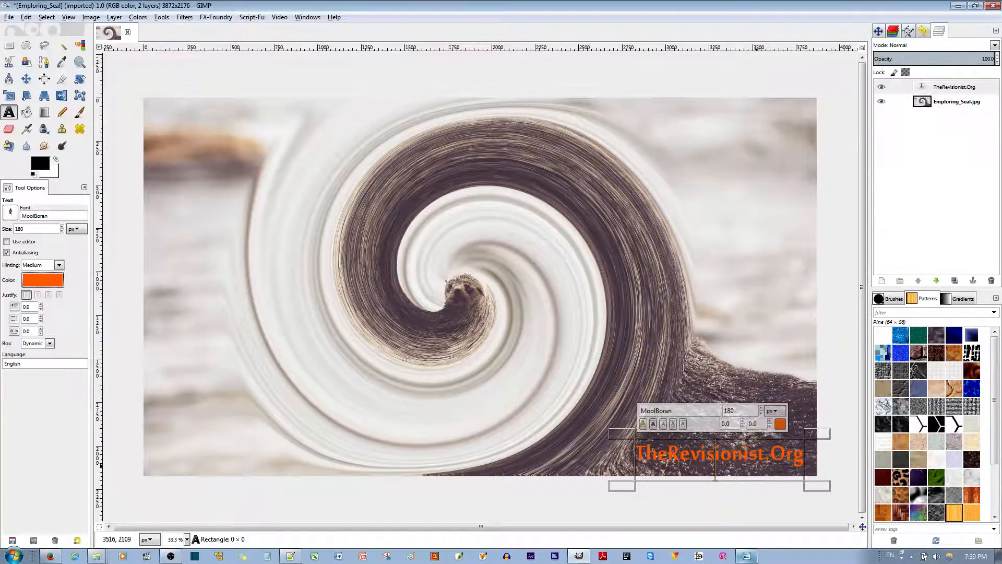
right_click(728, 458)
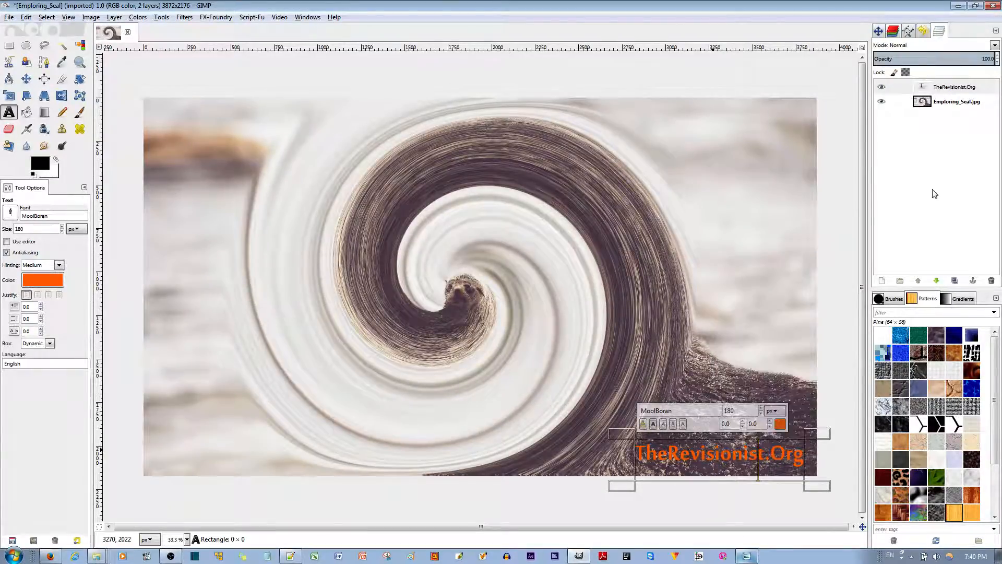
Step: Add a Drop Shadow to the signature with 'Layer knocks out Drop Shadow' enabled
right_click(952, 86)
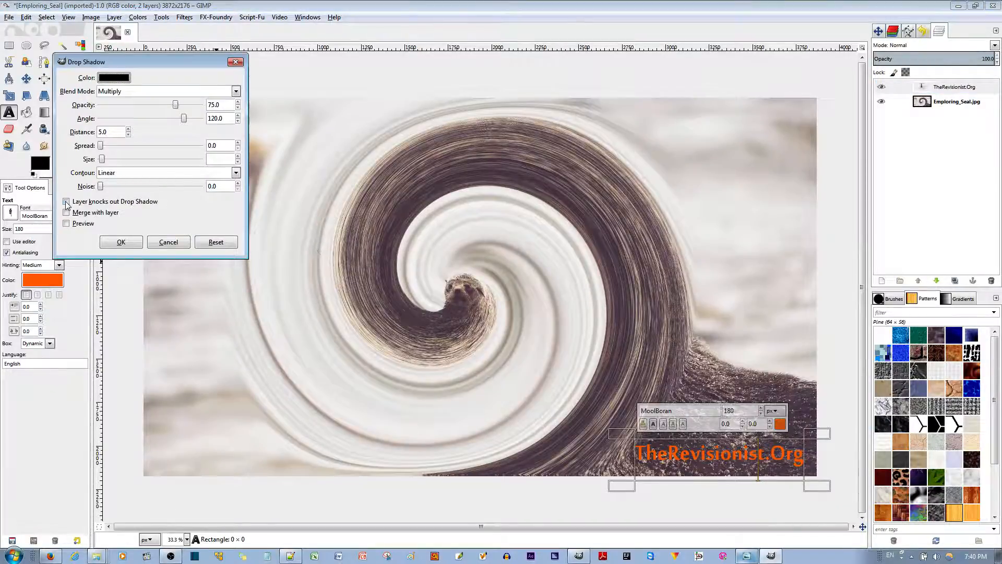
click(66, 201)
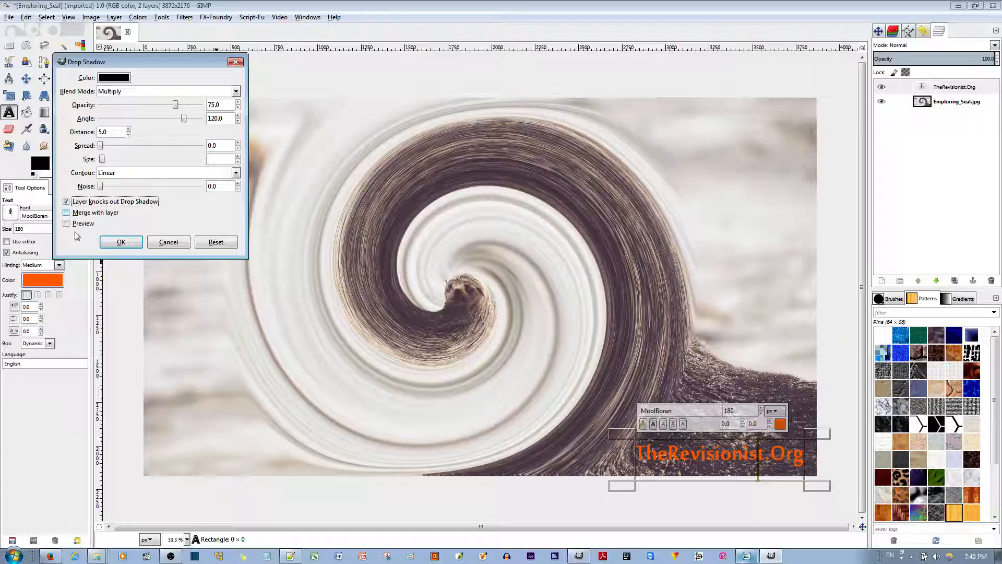
click(66, 222)
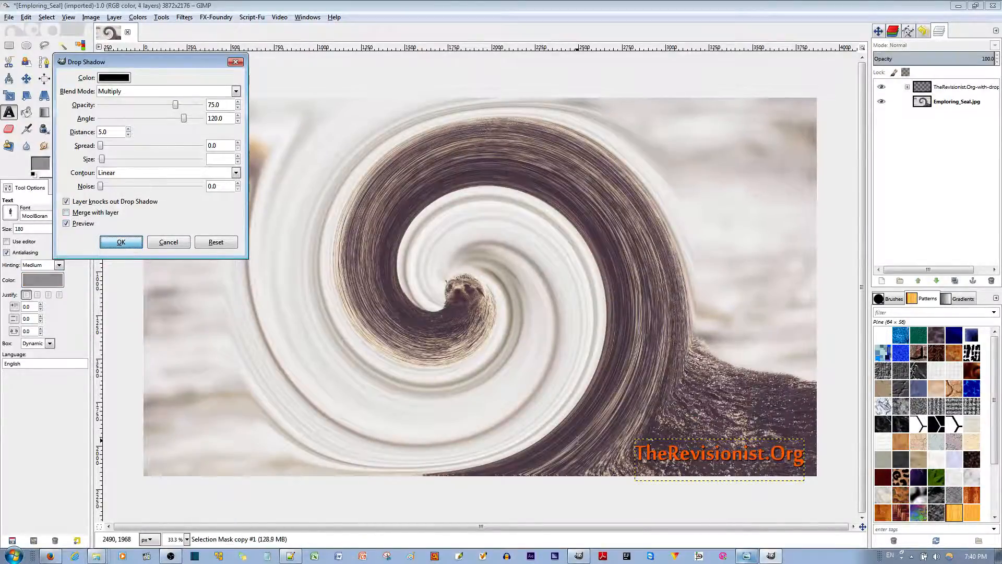
click(120, 242)
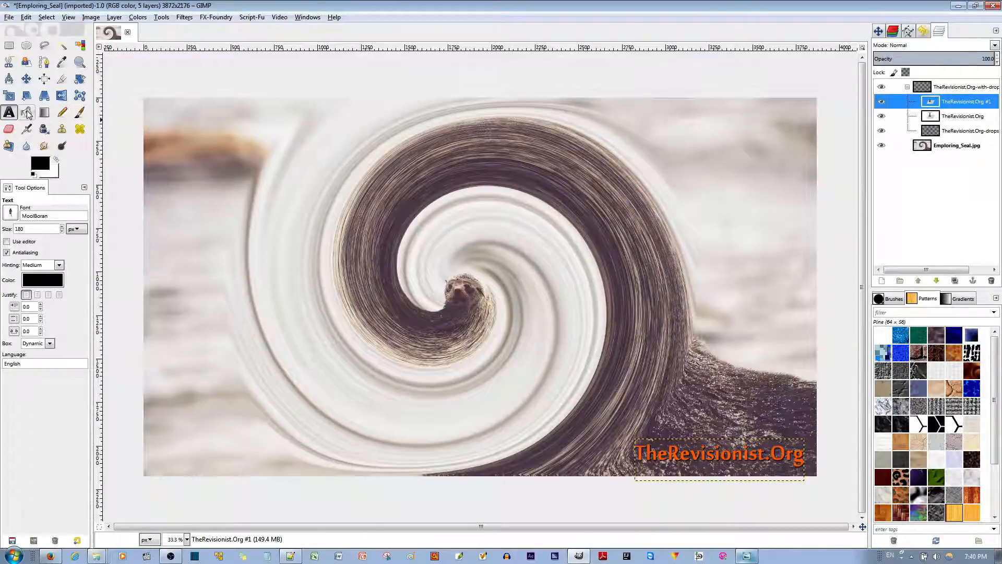
Step: Bucket-fill the duplicated signature letters with Blue_Pattern in Pattern fill mode
right_click(959, 101)
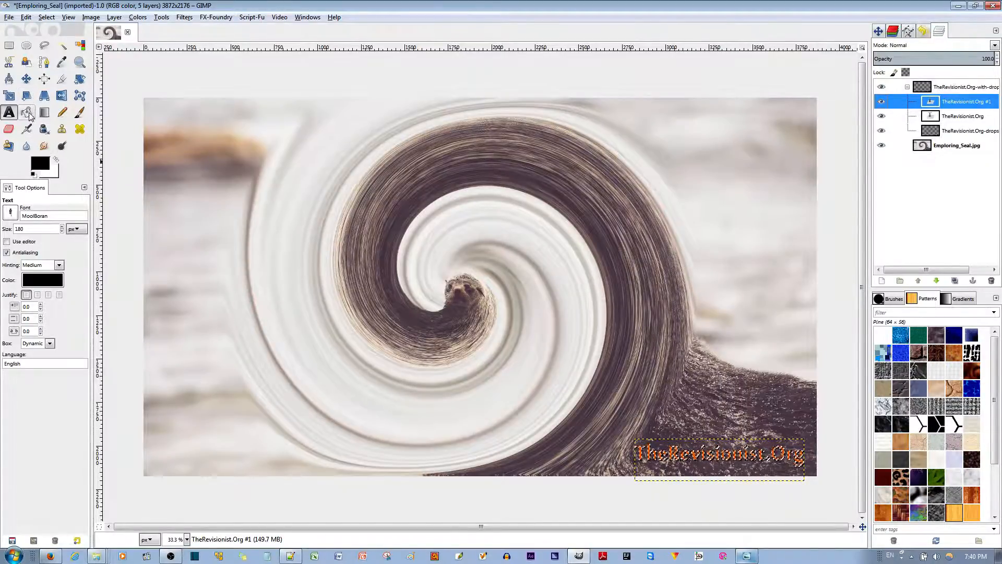
click(27, 113)
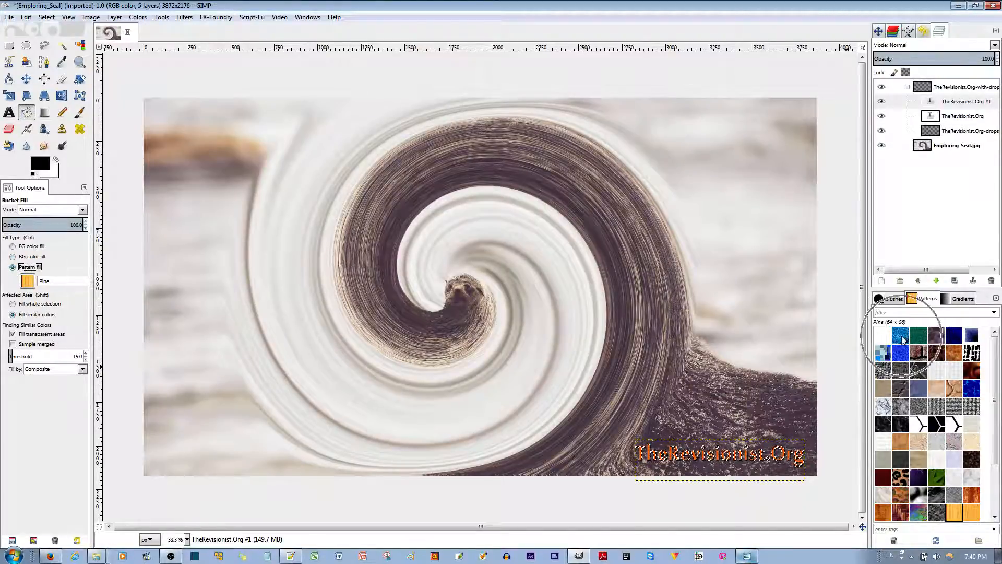
click(900, 335)
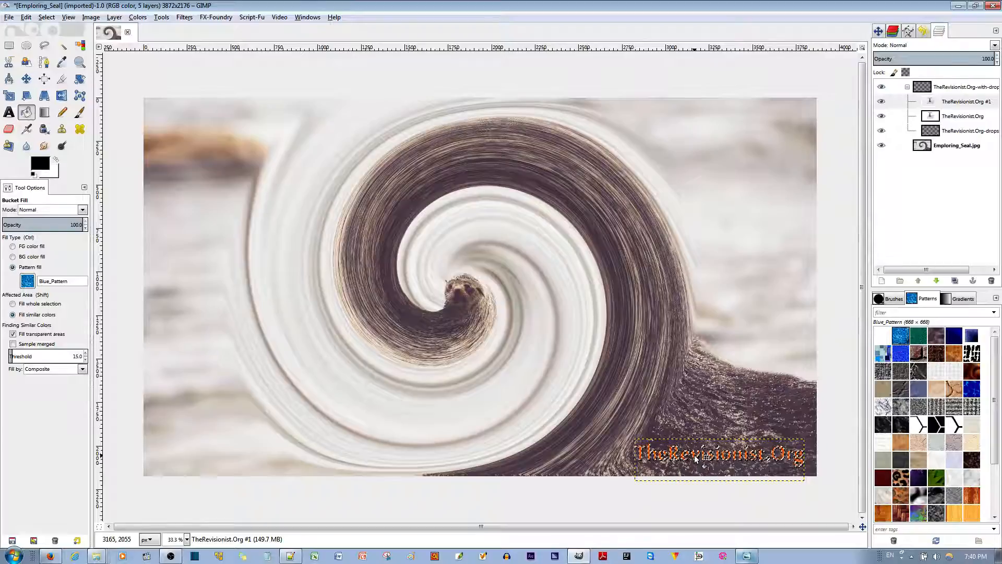
click(966, 101)
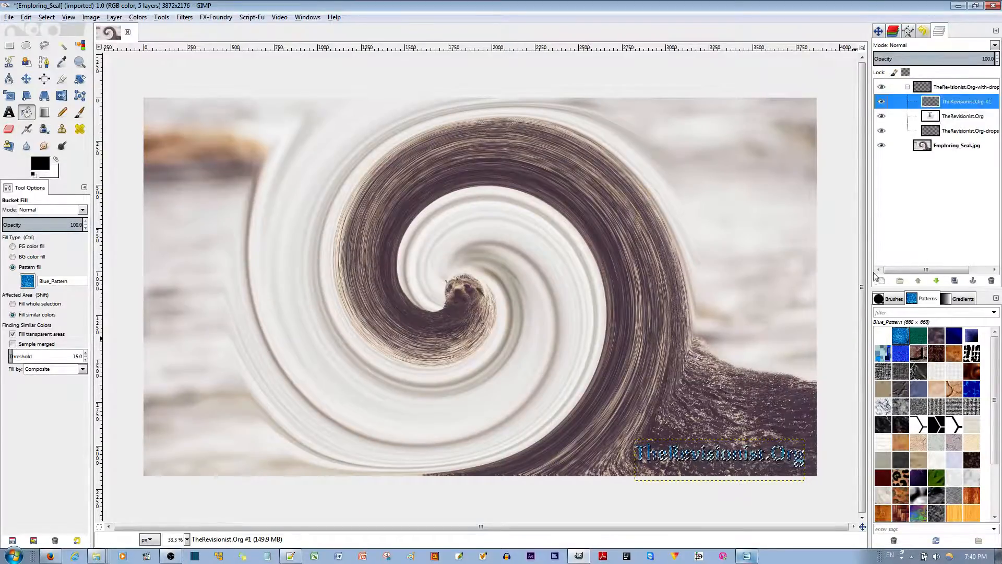
click(45, 16)
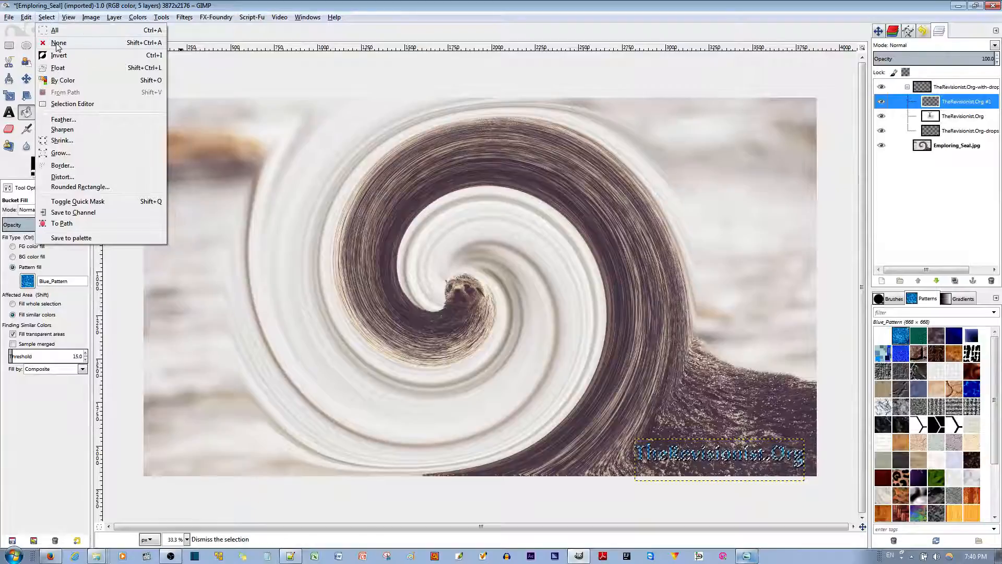
Step: Clear the selection with Select > None and set the pattern layer to Addition mode
click(58, 42)
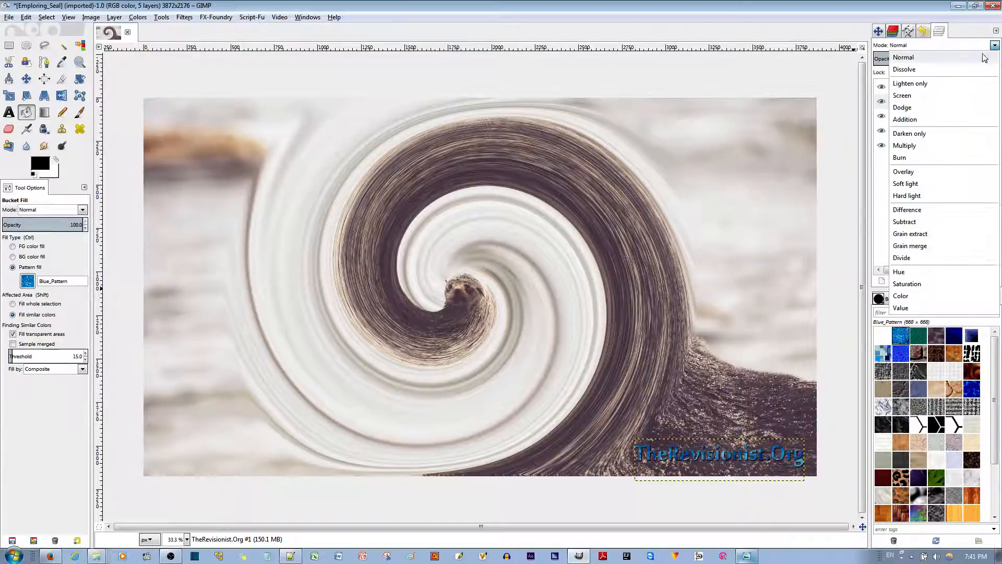
click(905, 120)
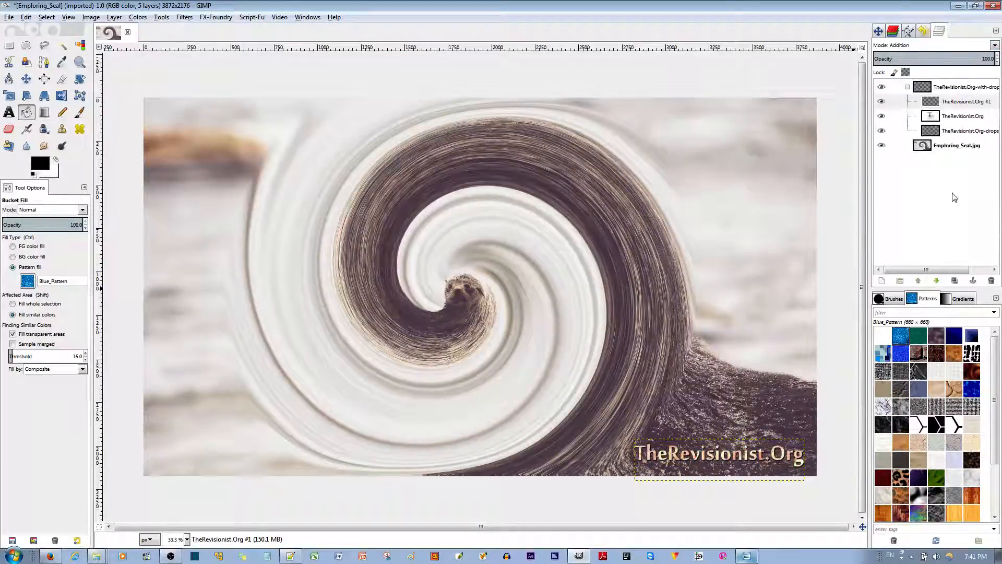